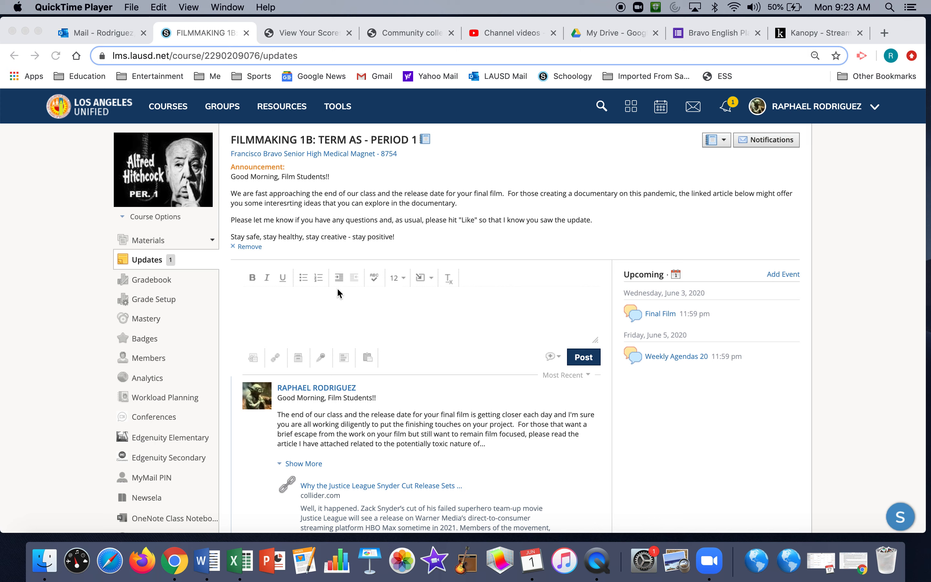
mouse_move(666, 265)
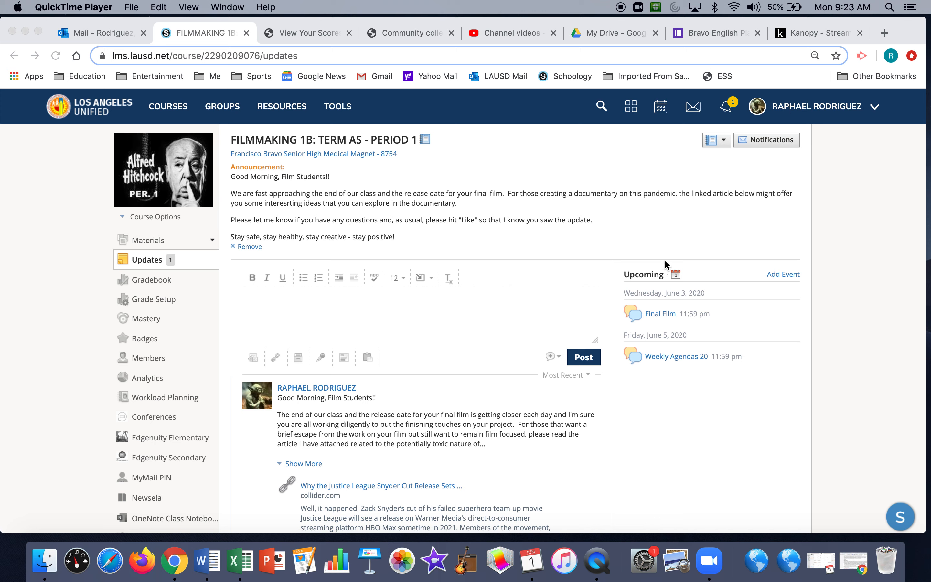
mouse_move(691, 329)
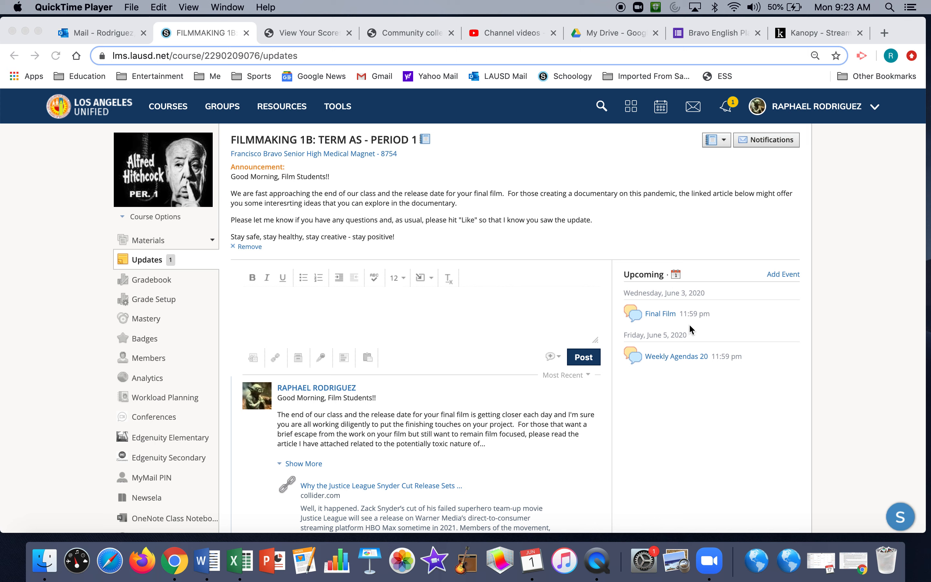
mouse_move(656, 345)
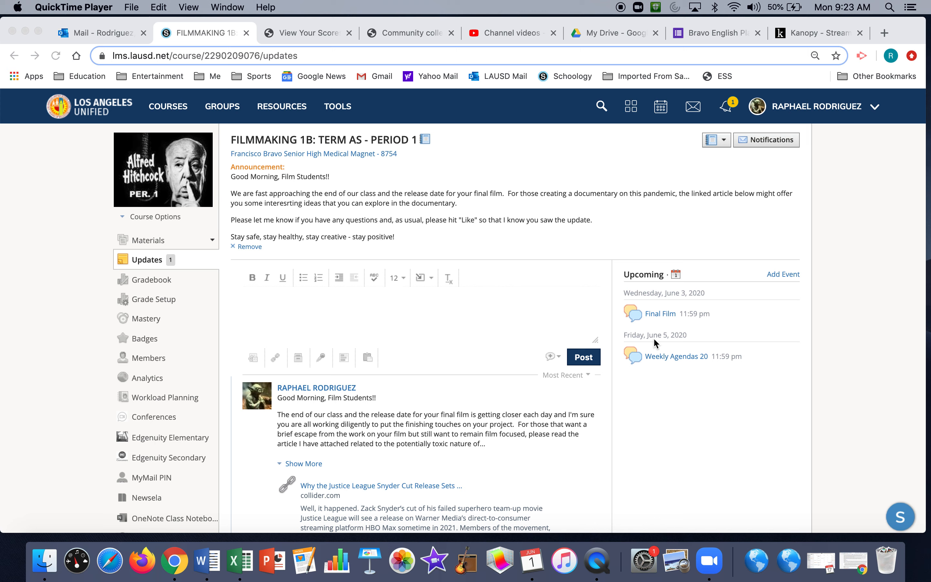
mouse_move(730, 331)
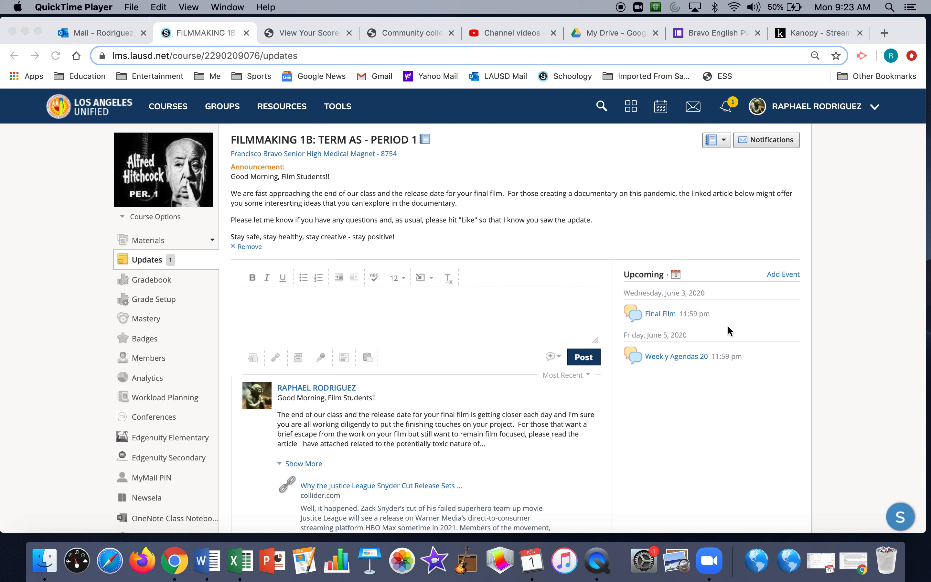
mouse_move(801, 43)
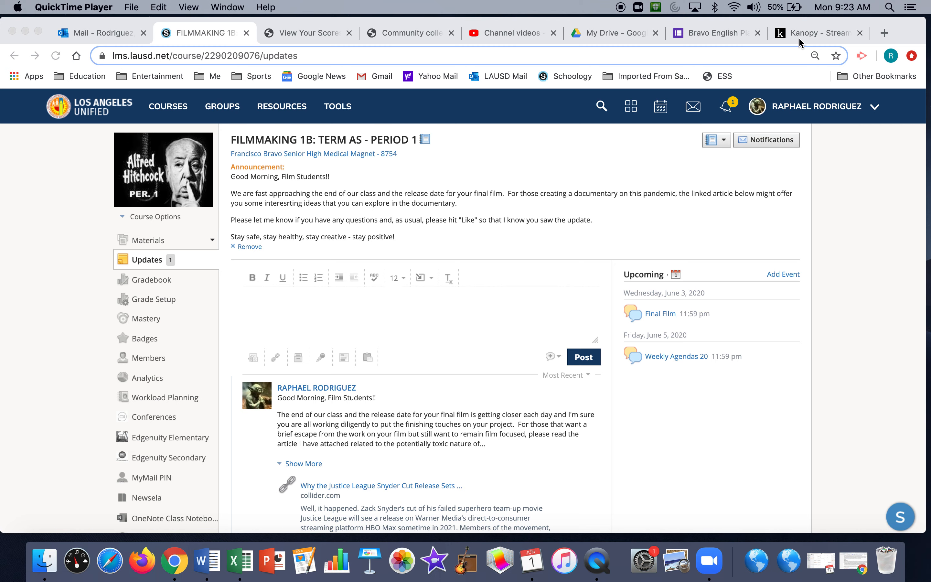
Switch to the Kanopy catalog and browse down to the Social and Systemic Injustice row
click(816, 33)
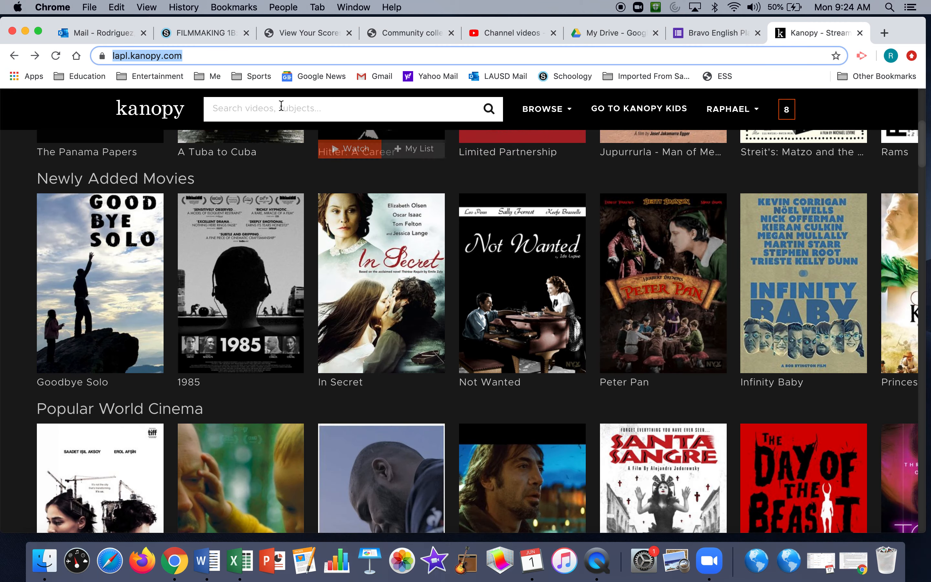
mouse_move(163, 112)
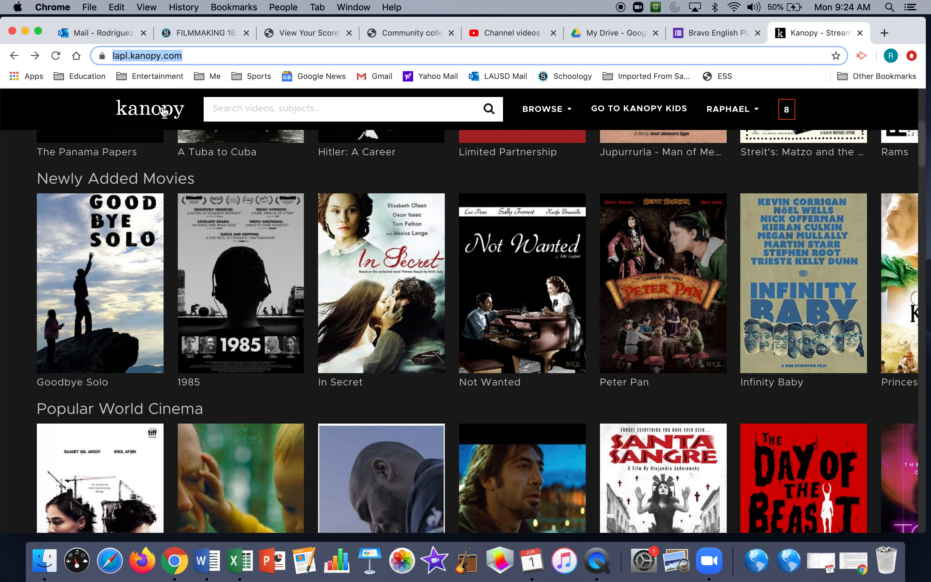
mouse_move(149, 76)
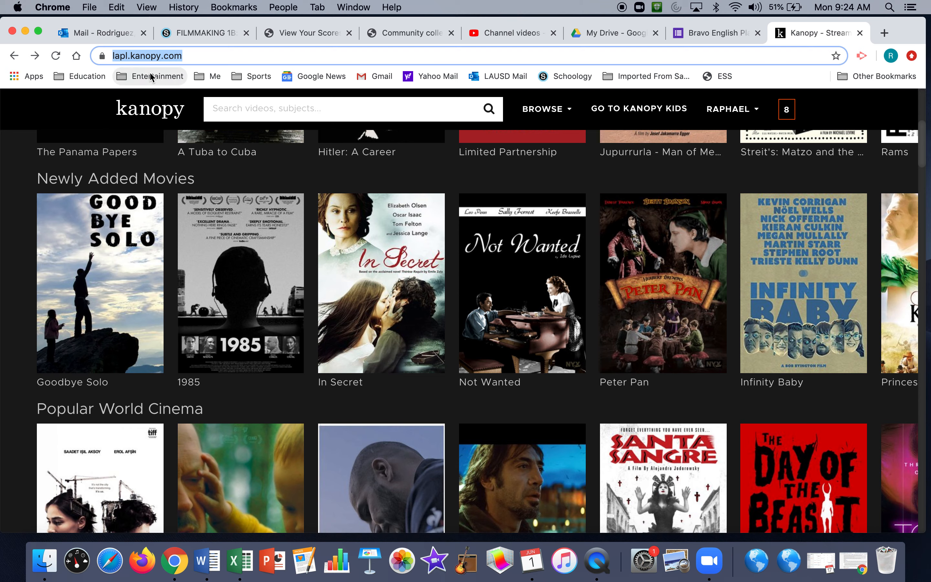
mouse_move(240, 282)
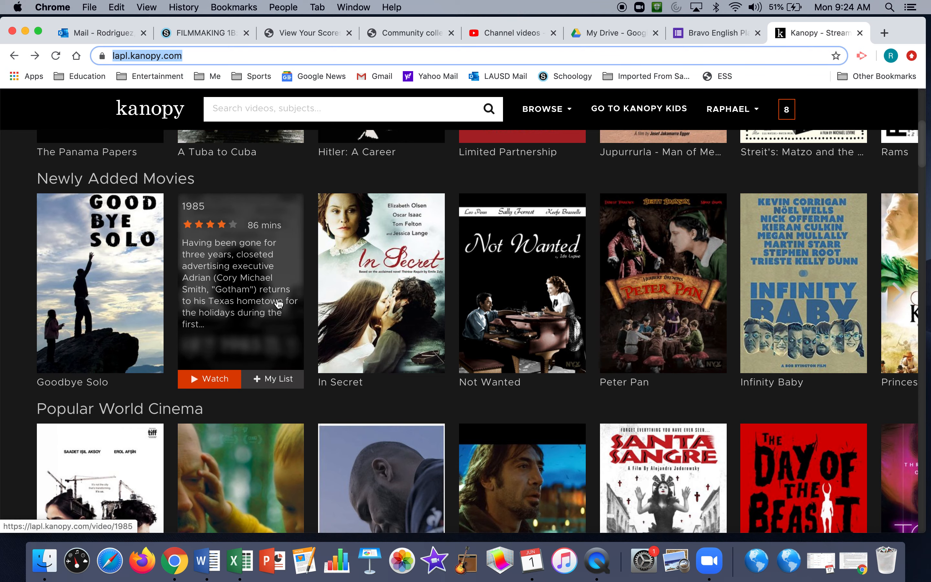
scroll(down, 3)
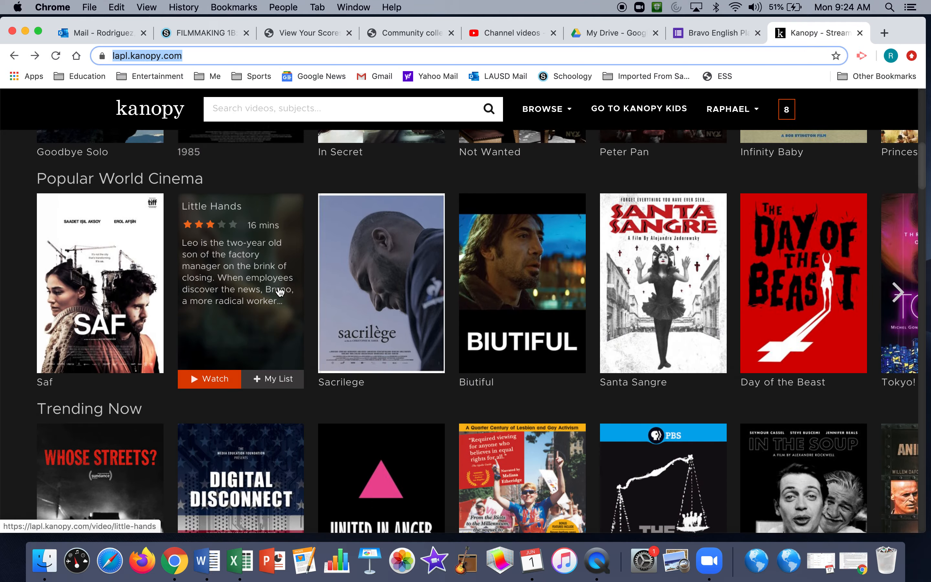
scroll(down, 3)
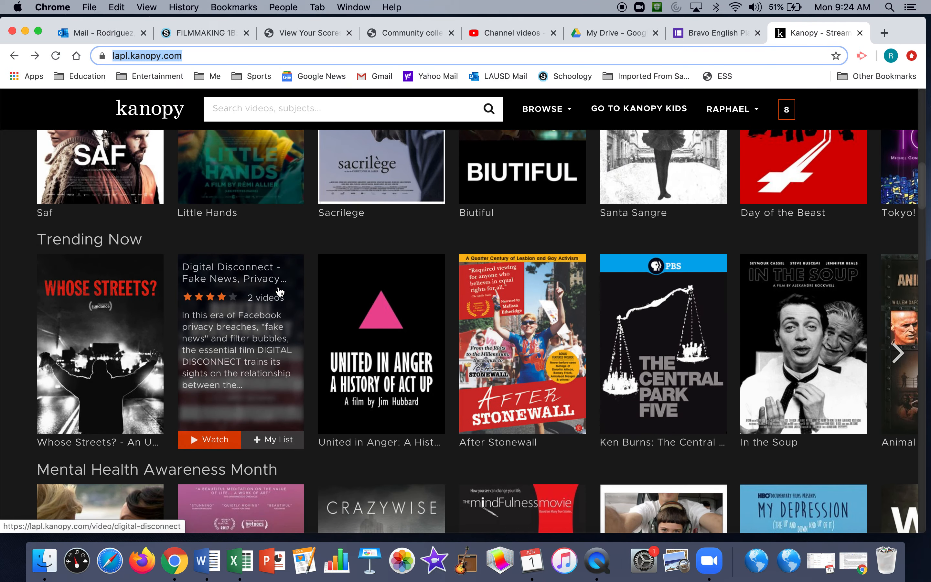
scroll(down, 3)
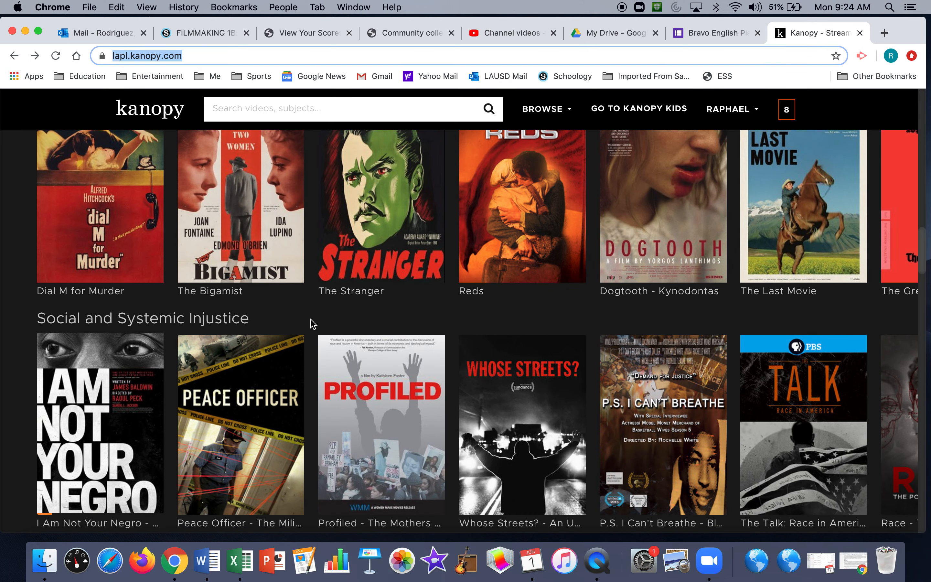
scroll(down, 3)
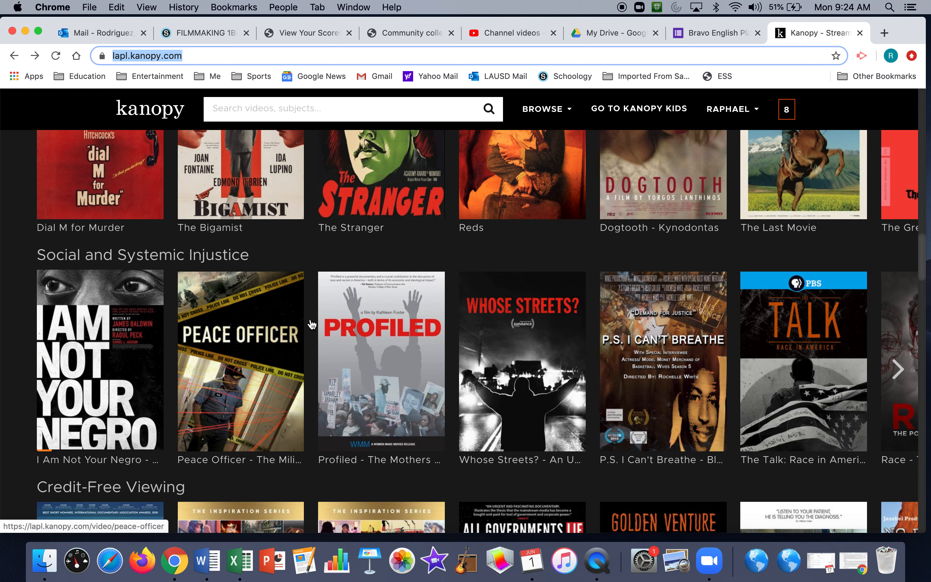
mouse_move(99, 360)
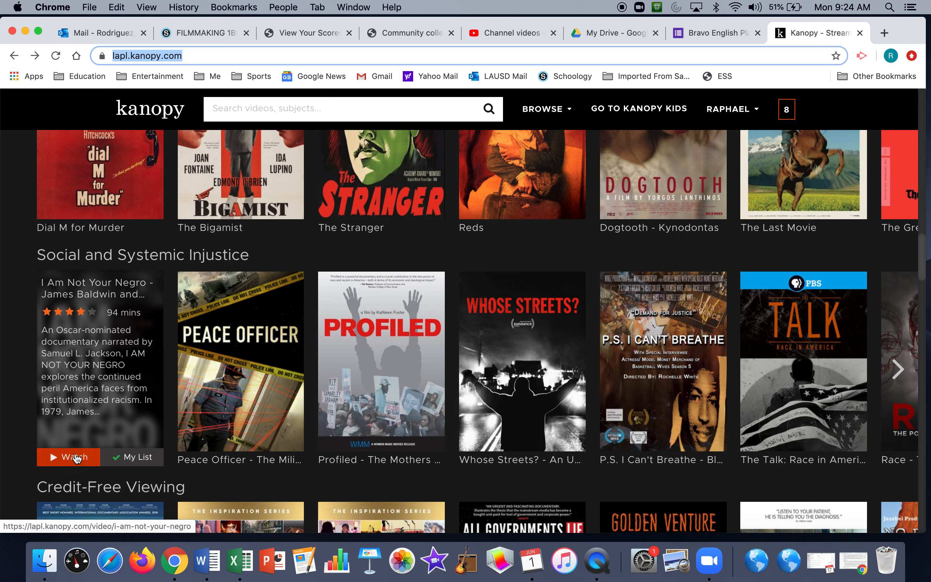
mouse_move(123, 437)
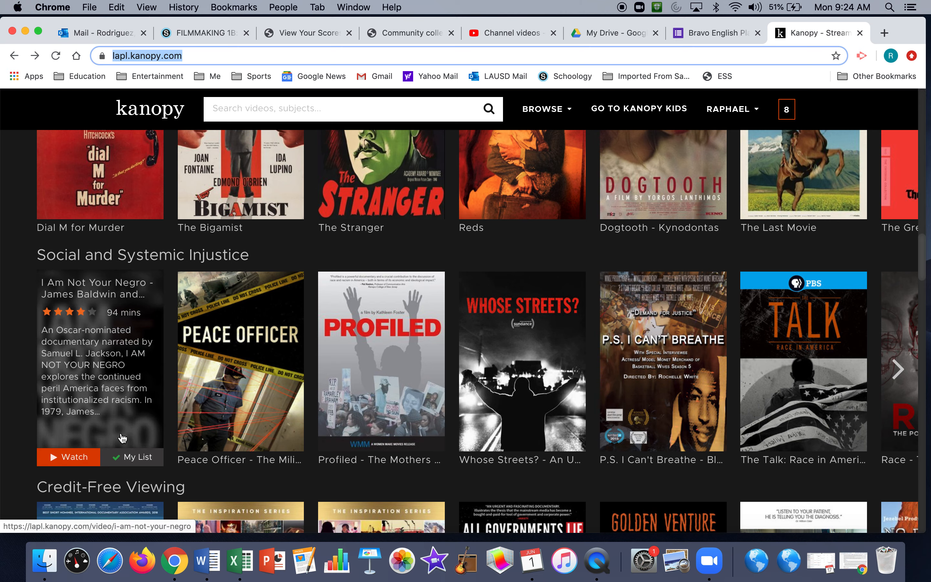
click(132, 457)
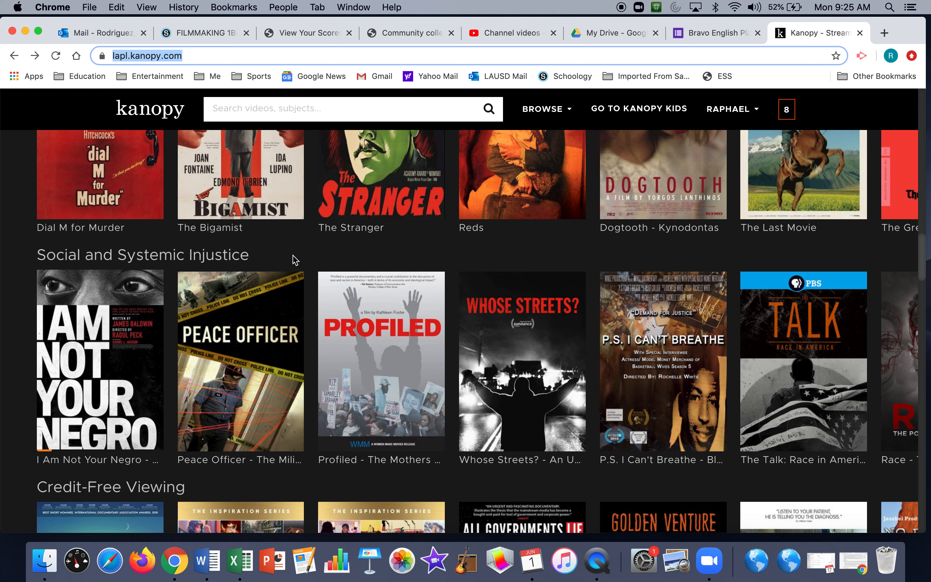
mouse_move(100, 359)
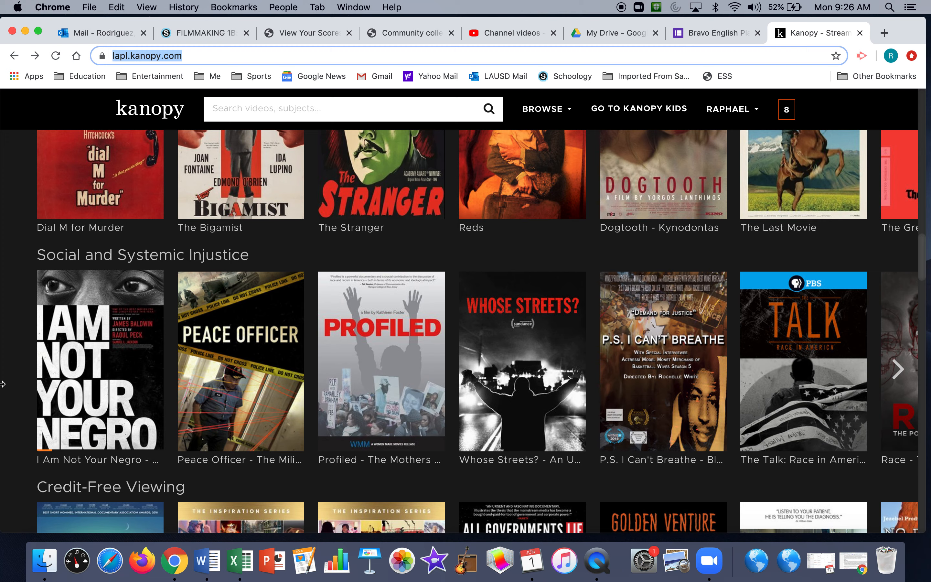
click(99, 356)
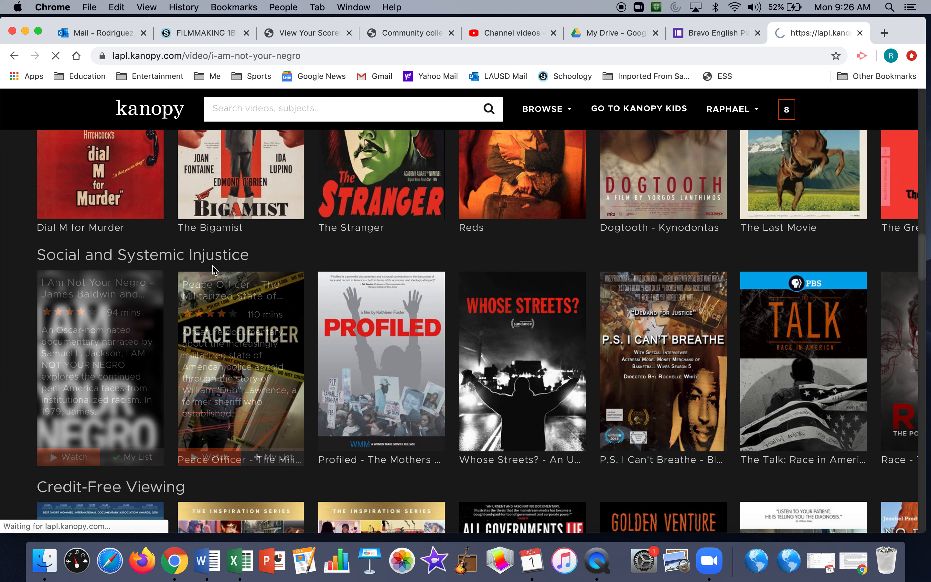
click(99, 367)
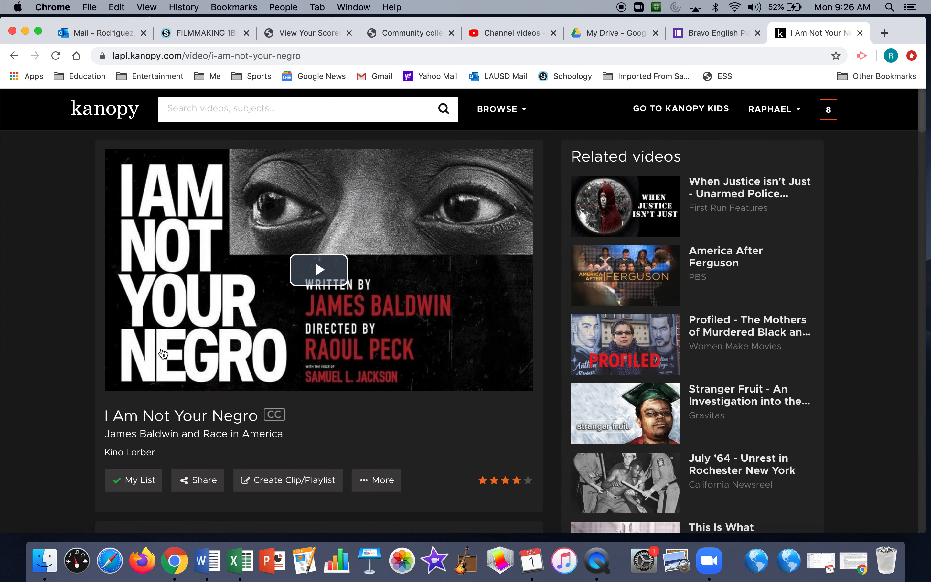
scroll(down, 3)
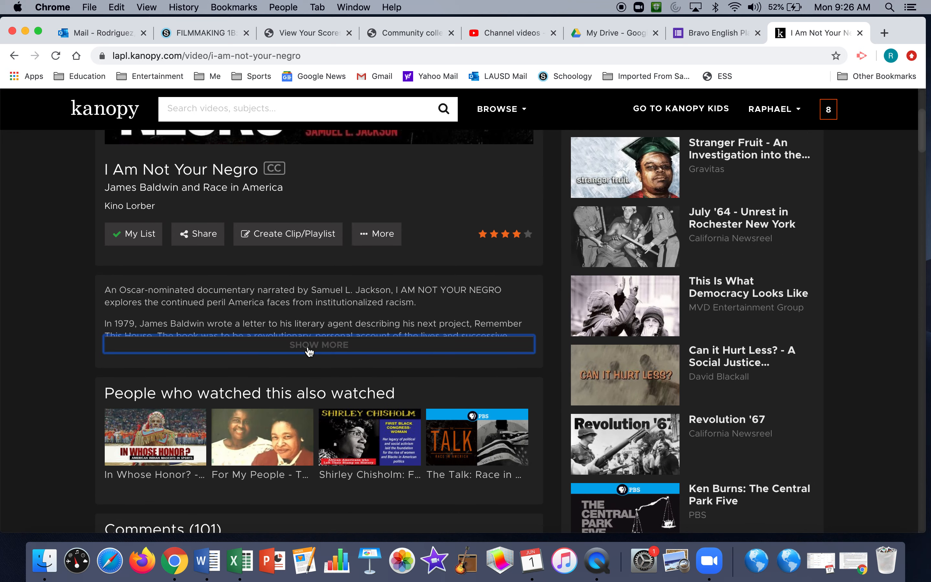
click(318, 344)
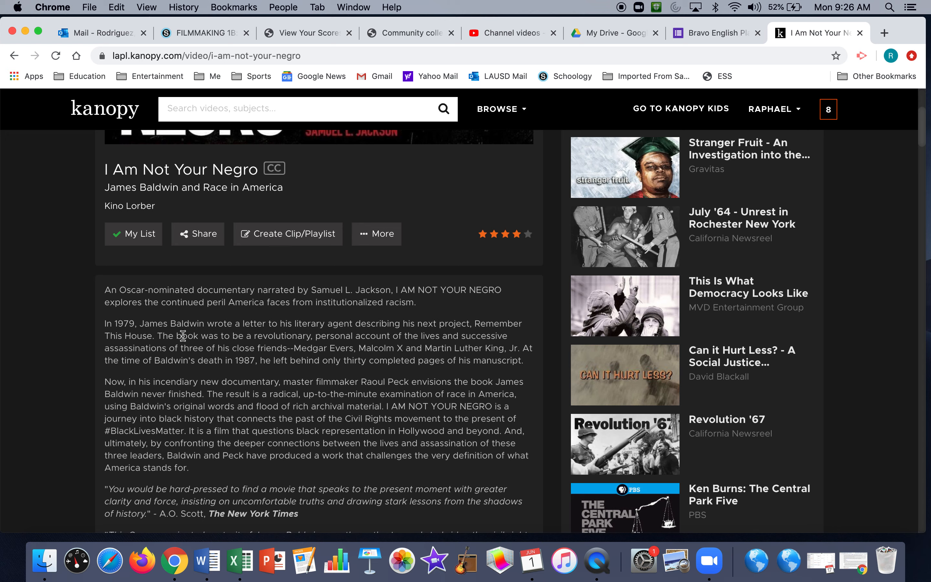
mouse_move(280, 362)
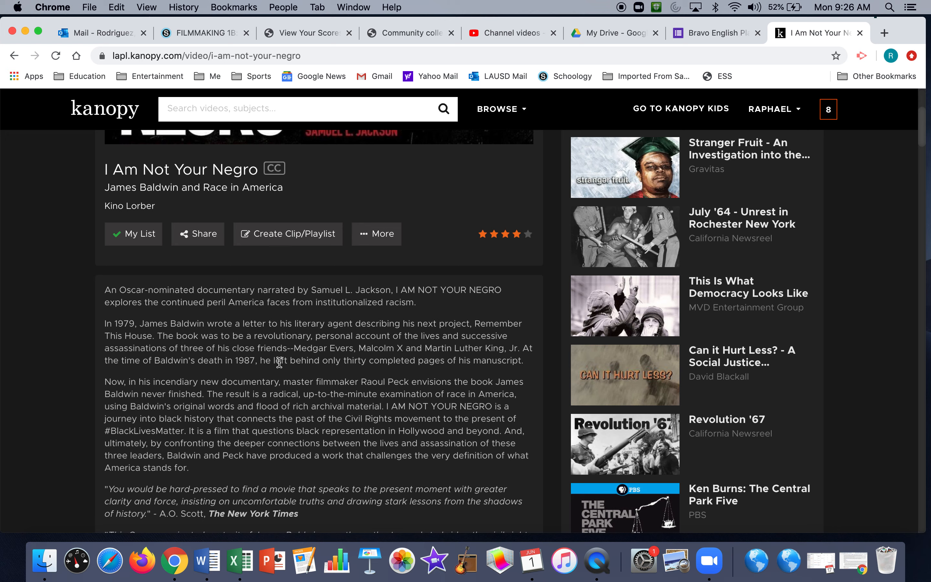
mouse_move(309, 362)
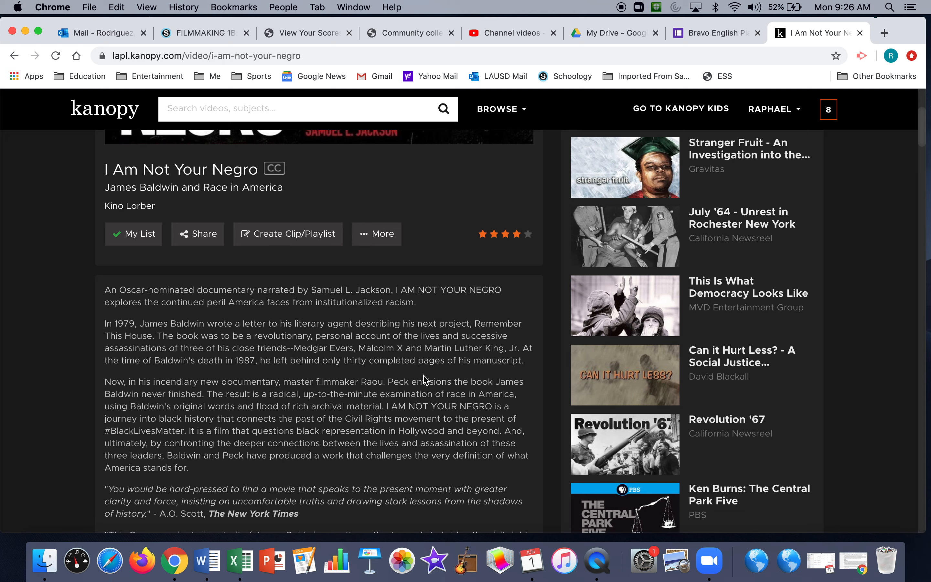
mouse_move(26, 147)
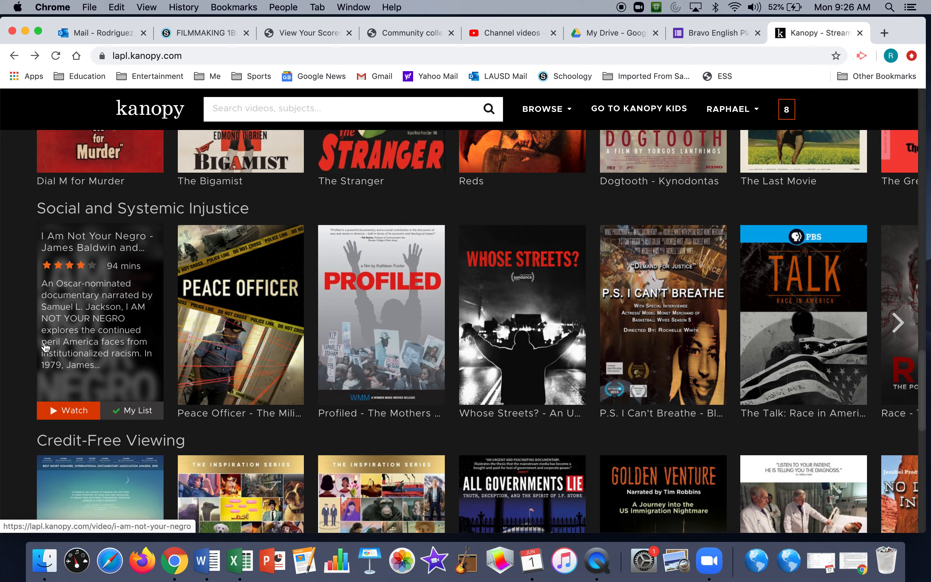
Scroll down the Kanopy home page past category rows until The Criterion Collection row with 8 1/2 shows
scroll(down, 3)
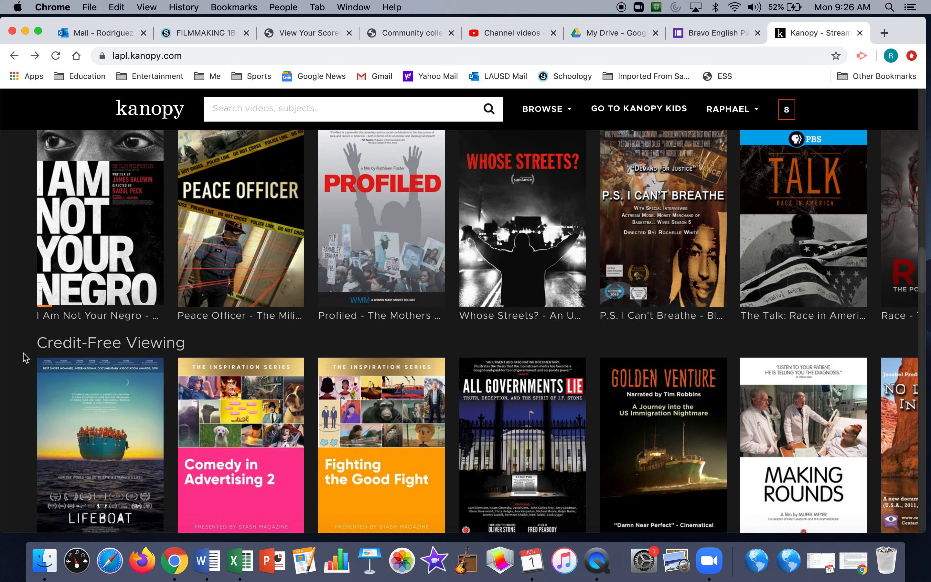
scroll(down, 3)
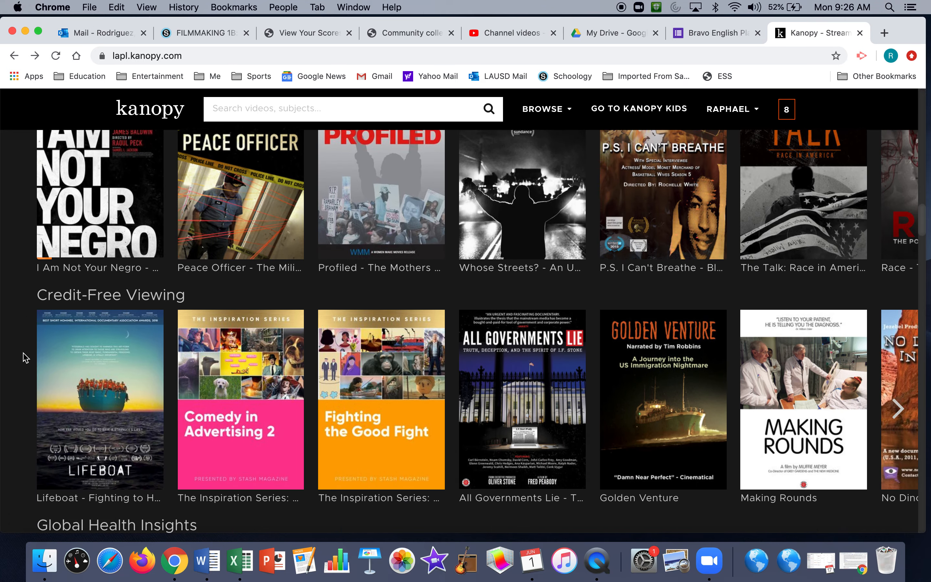
scroll(down, 3)
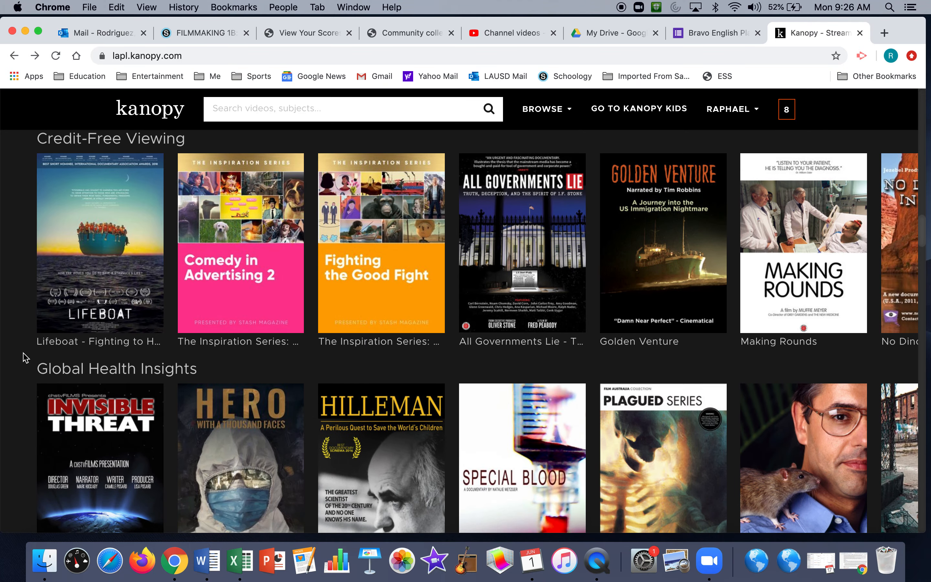
scroll(down, 3)
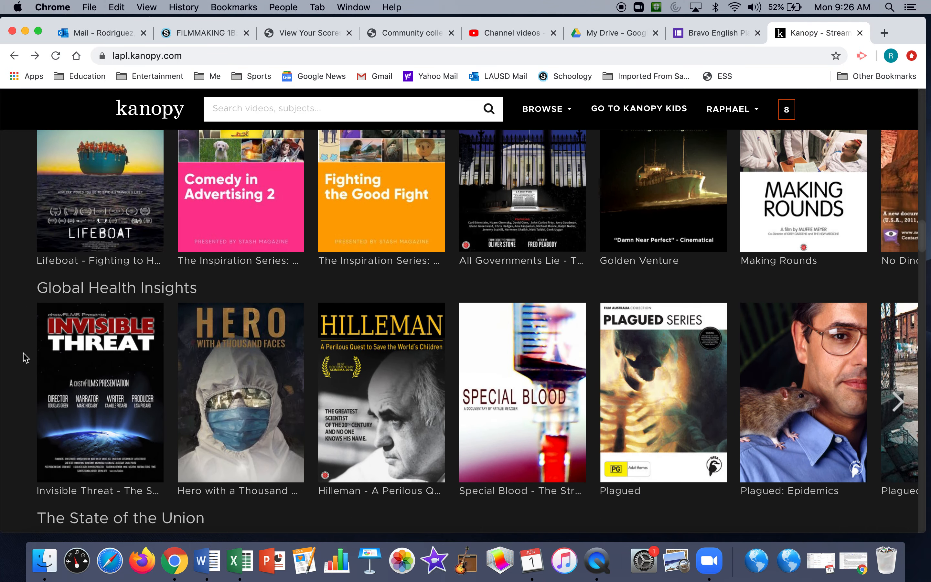
scroll(down, 3)
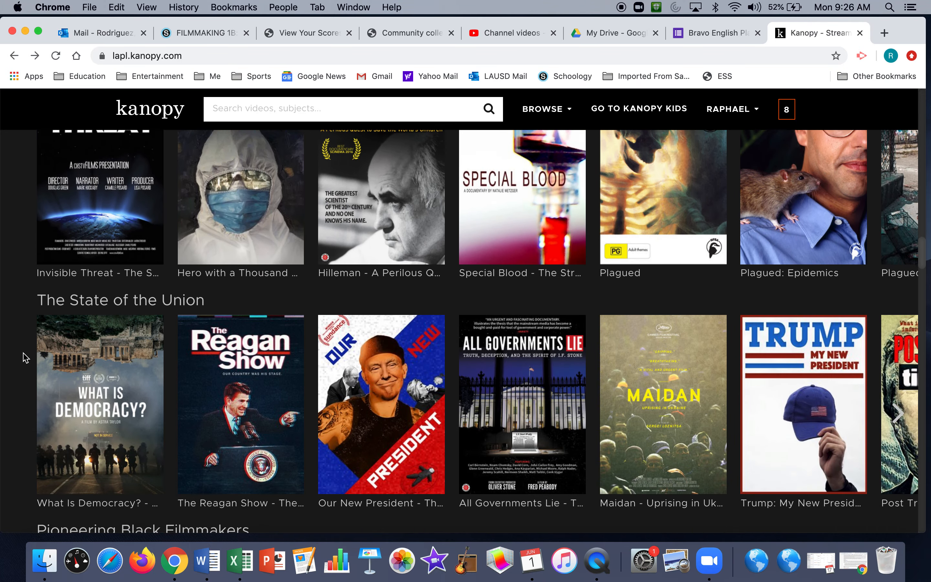
scroll(down, 3)
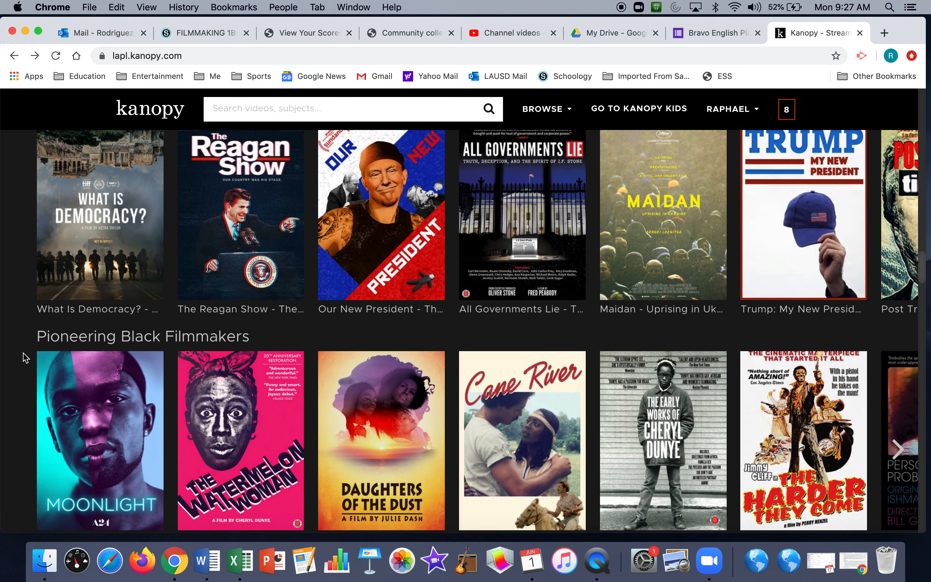
scroll(down, 3)
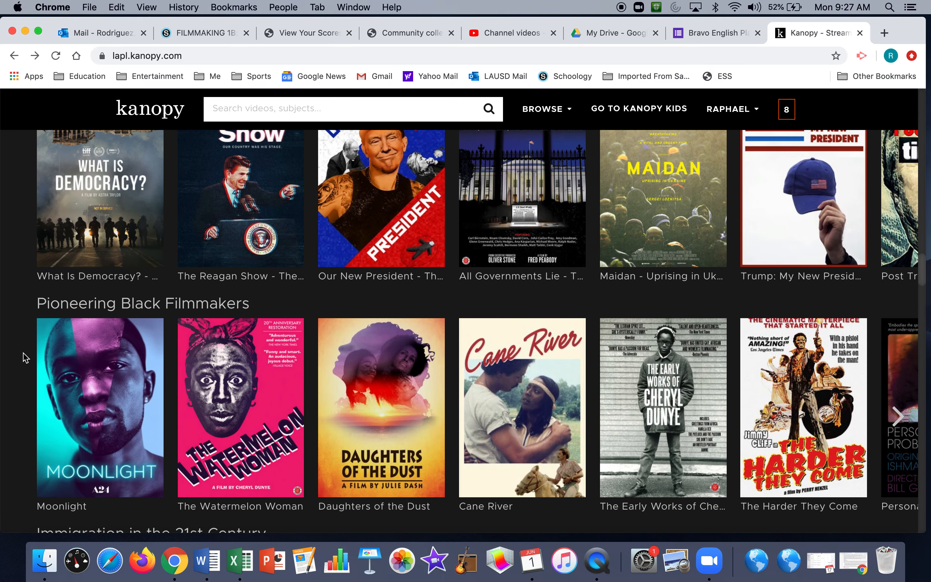
scroll(down, 3)
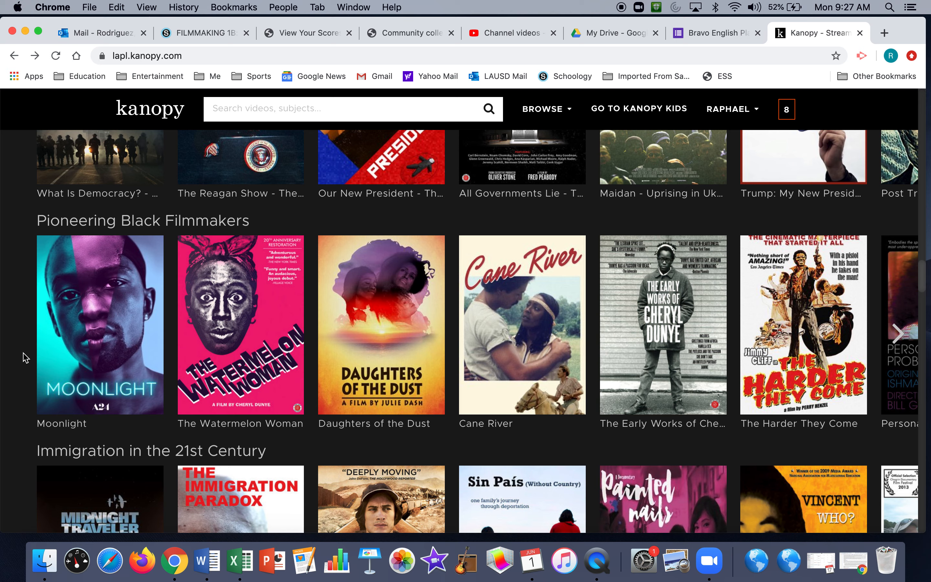
scroll(down, 3)
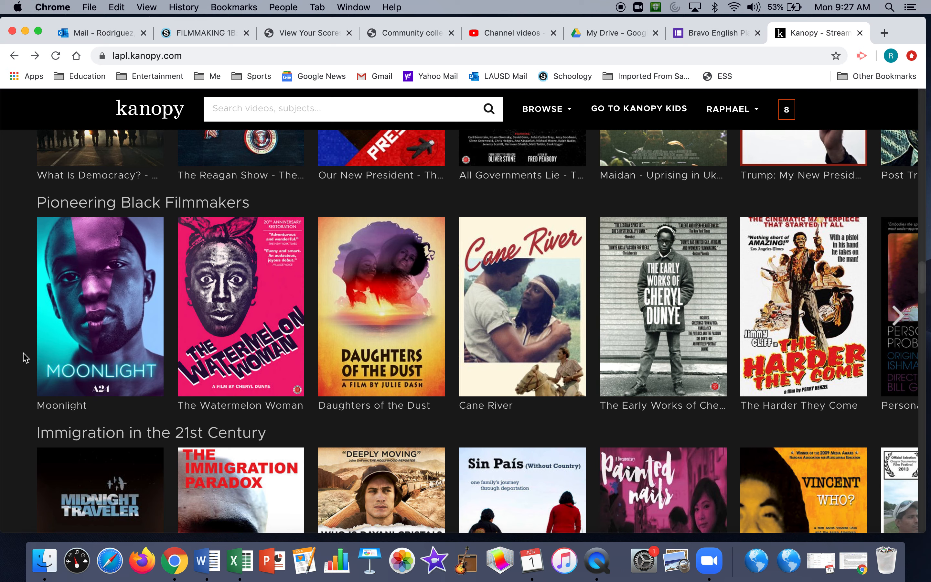
scroll(down, 3)
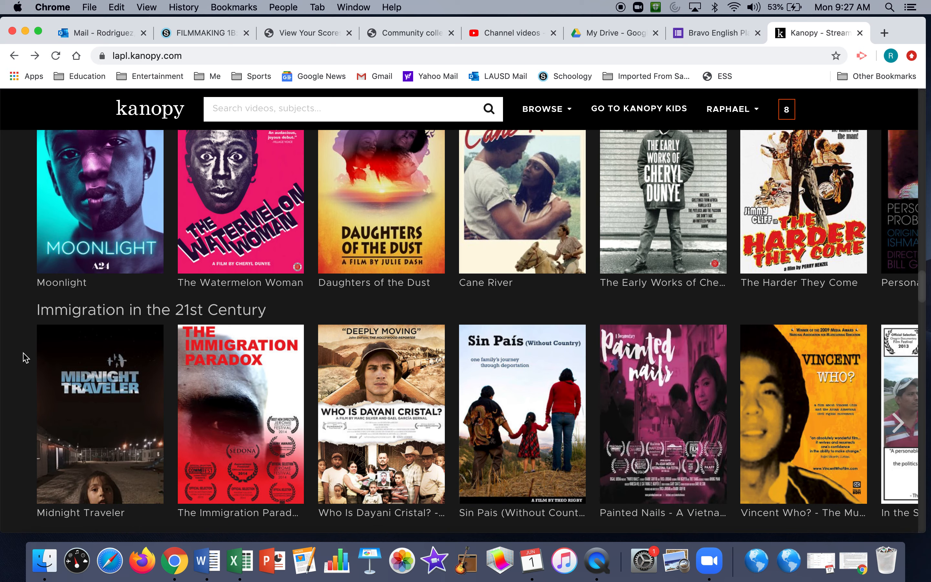
scroll(down, 3)
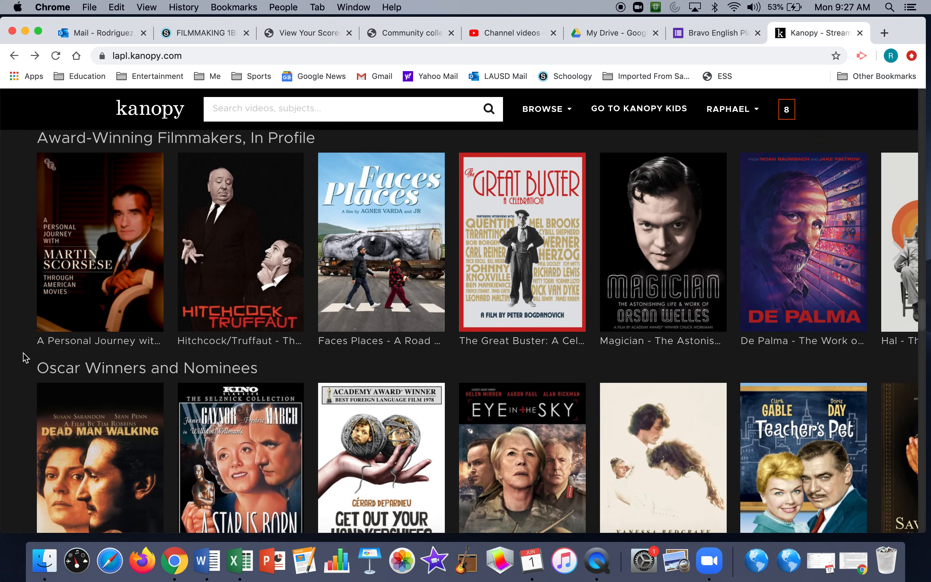
scroll(down, 3)
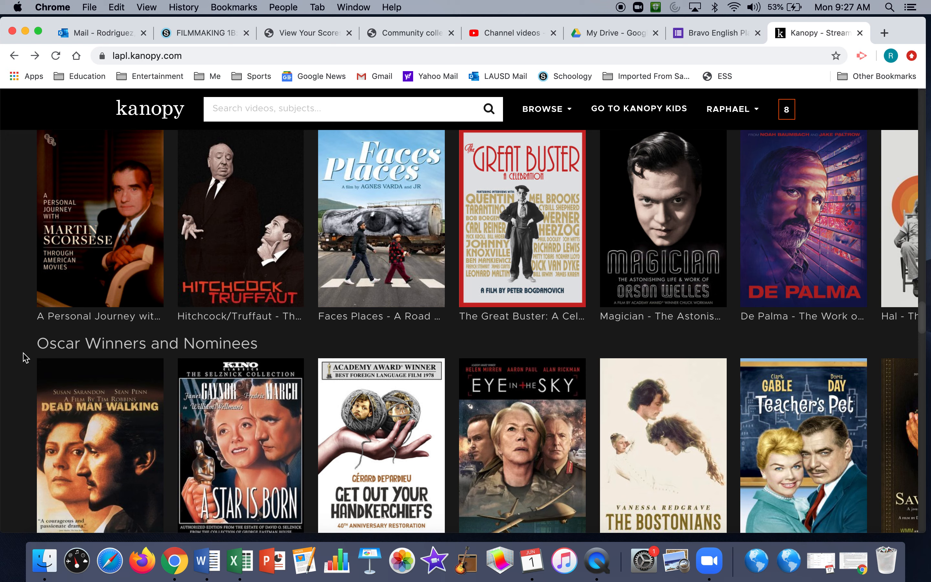
scroll(down, 3)
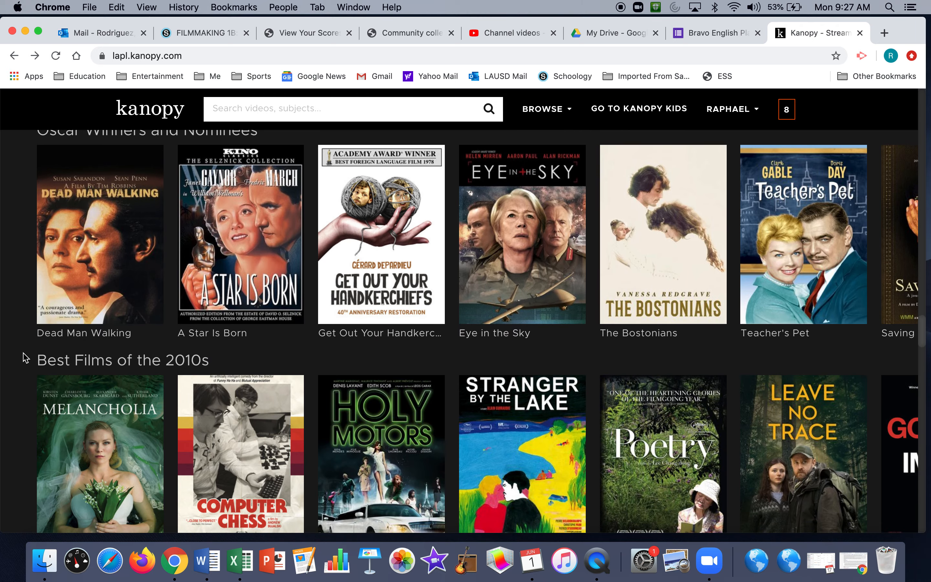
scroll(down, 3)
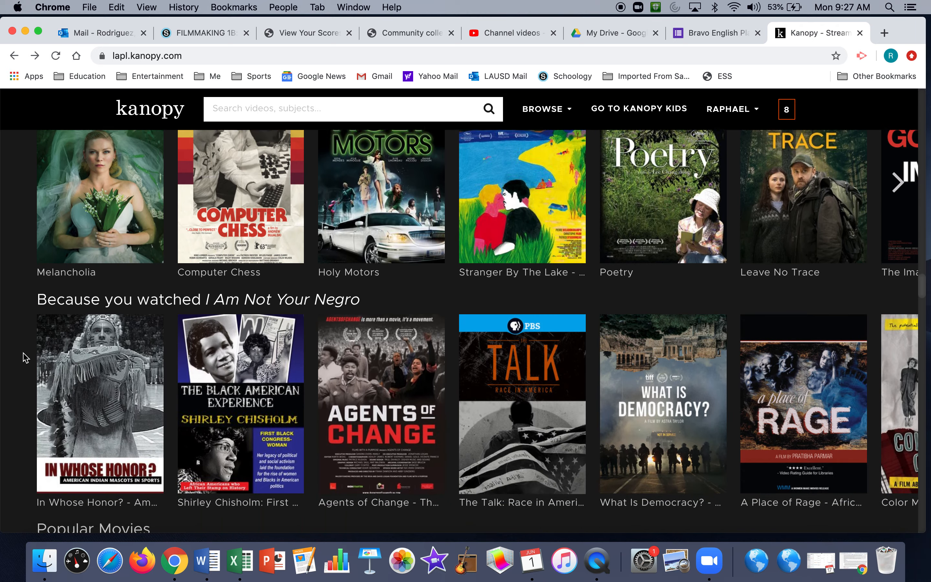
scroll(down, 3)
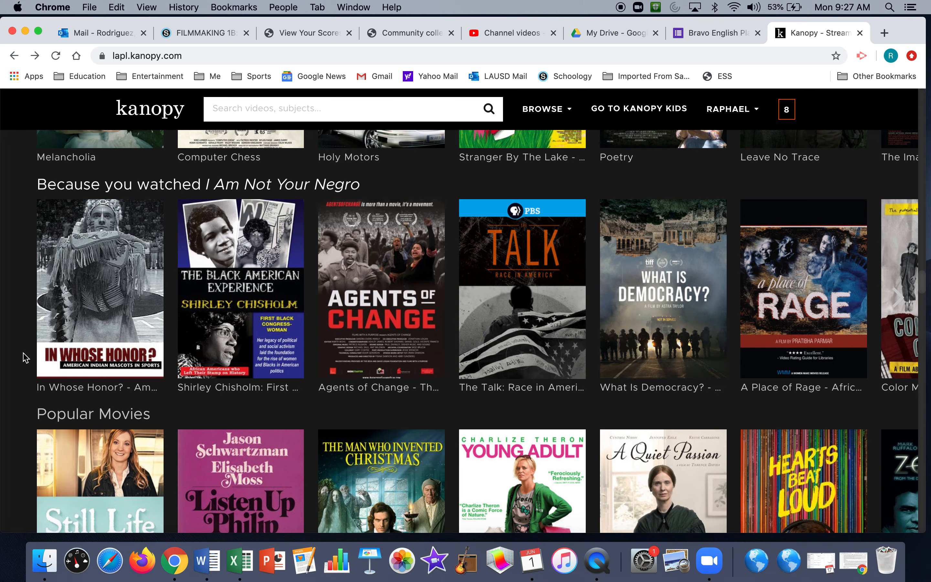
scroll(down, 3)
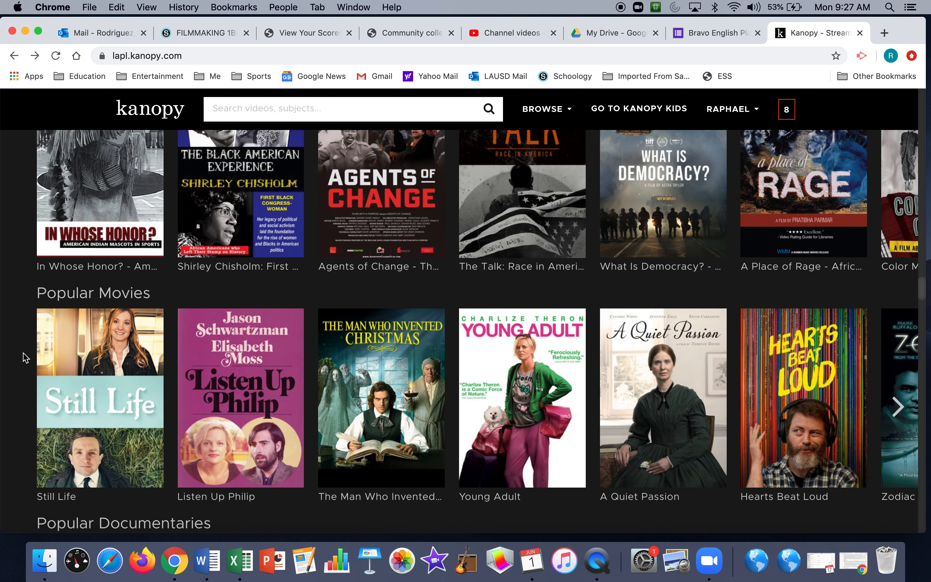
scroll(down, 3)
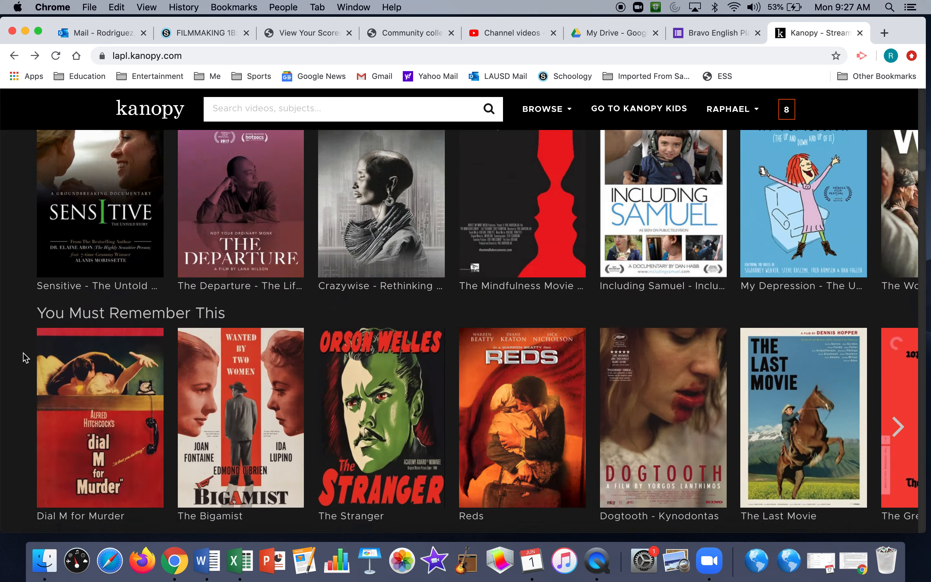
scroll(down, 3)
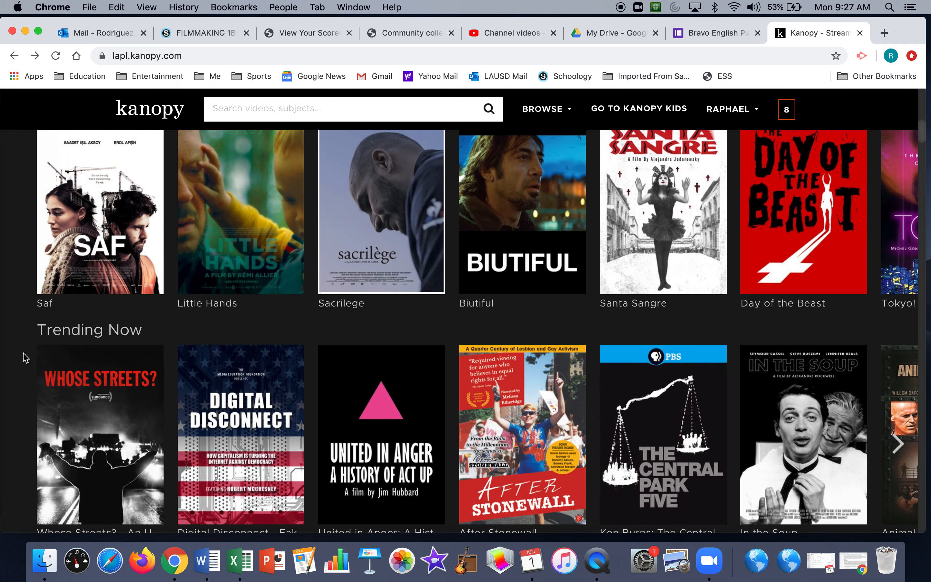
scroll(down, 3)
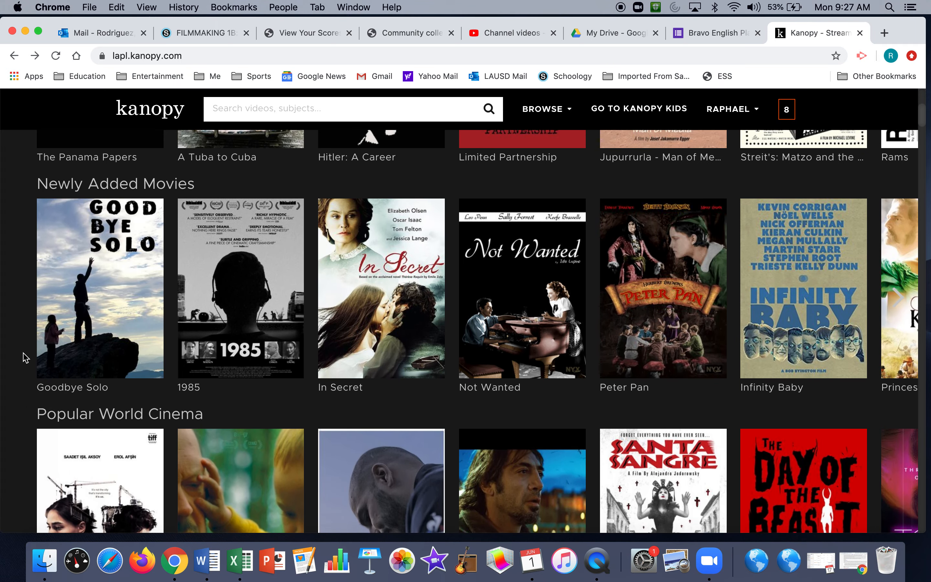
scroll(down, 3)
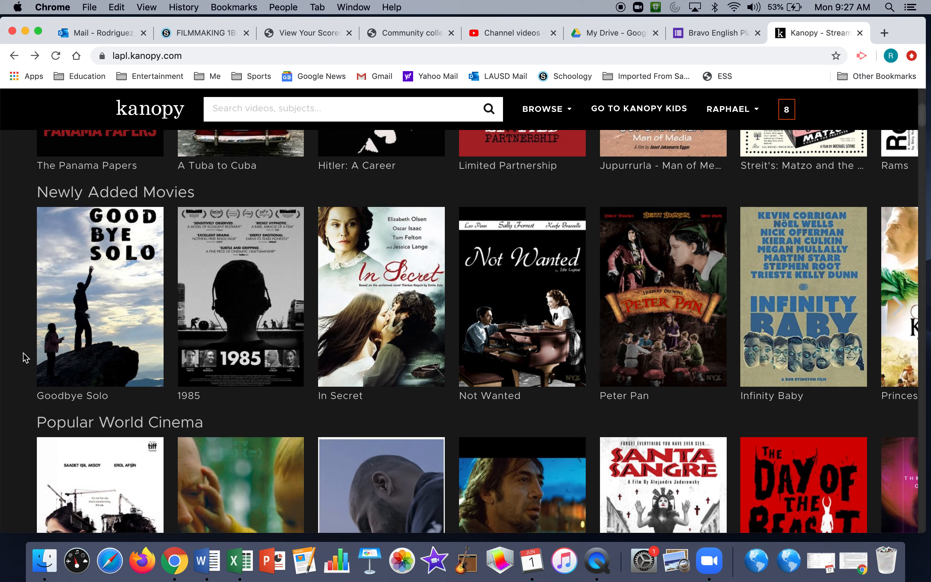
scroll(down, 3)
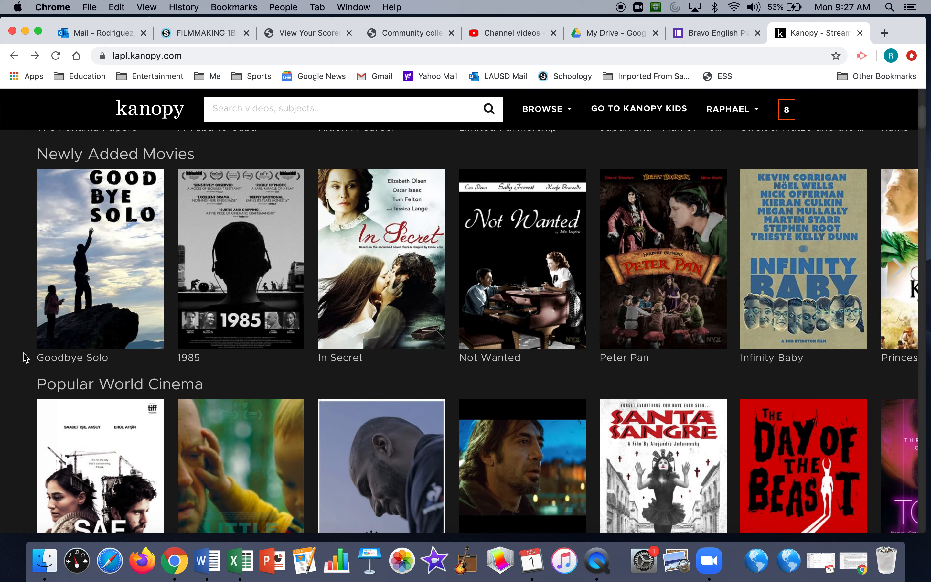
scroll(down, 3)
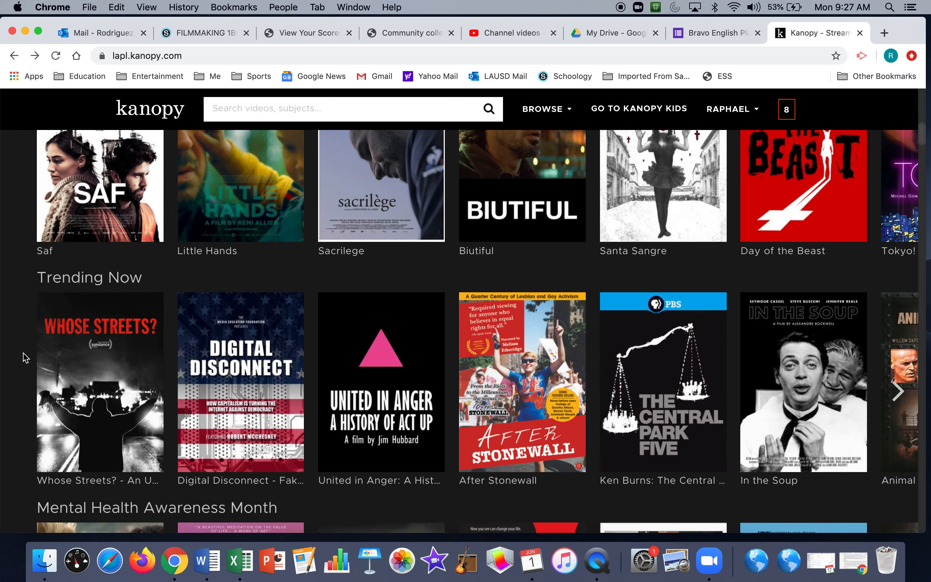
scroll(down, 3)
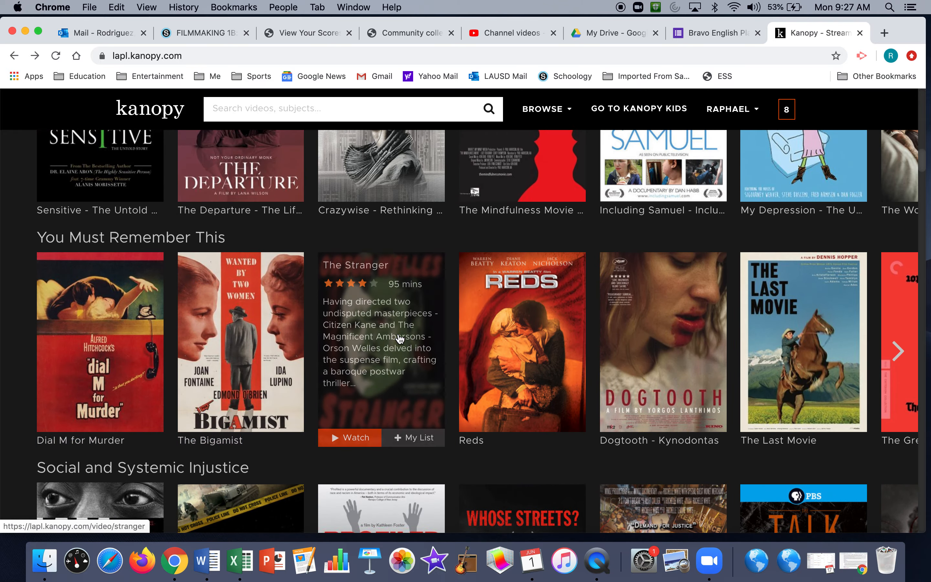
scroll(down, 3)
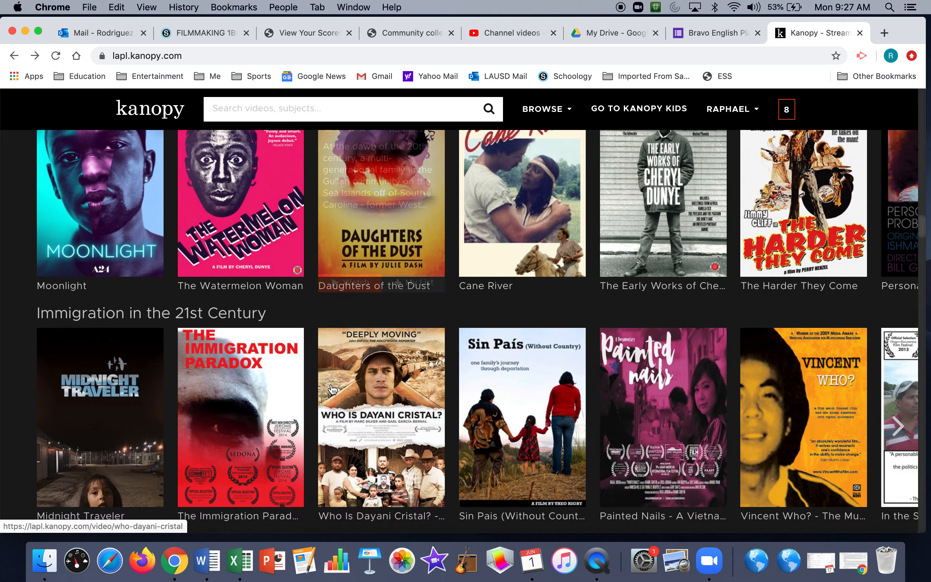
scroll(down, 3)
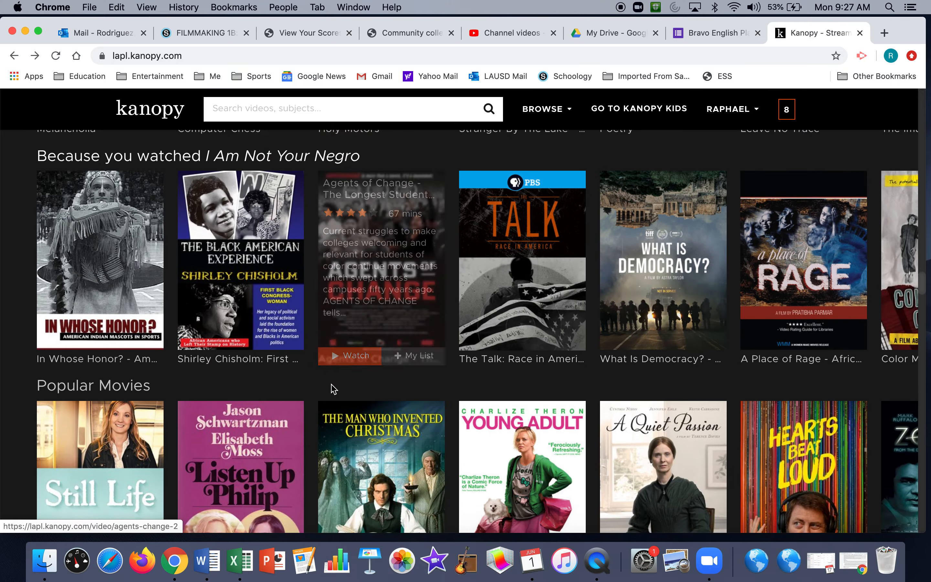
scroll(down, 3)
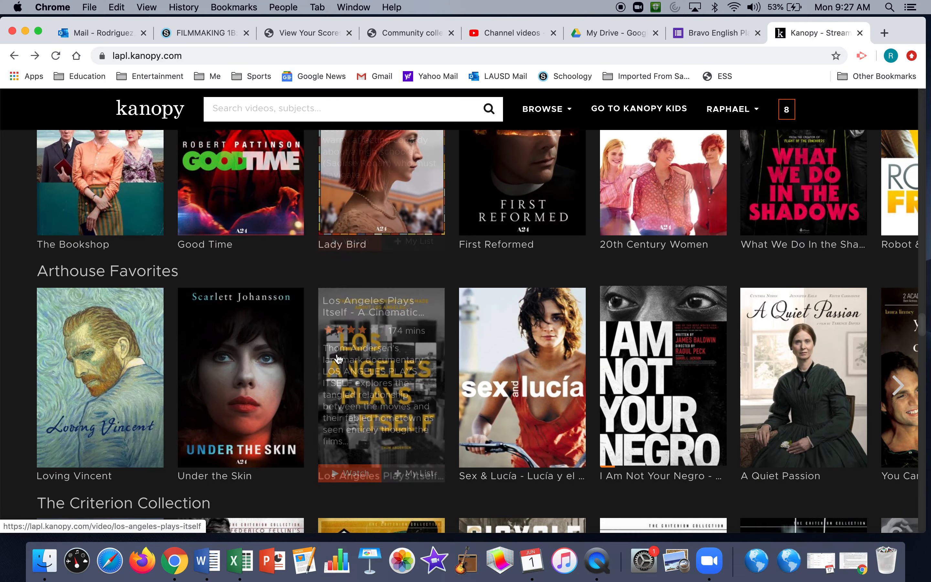
scroll(down, 3)
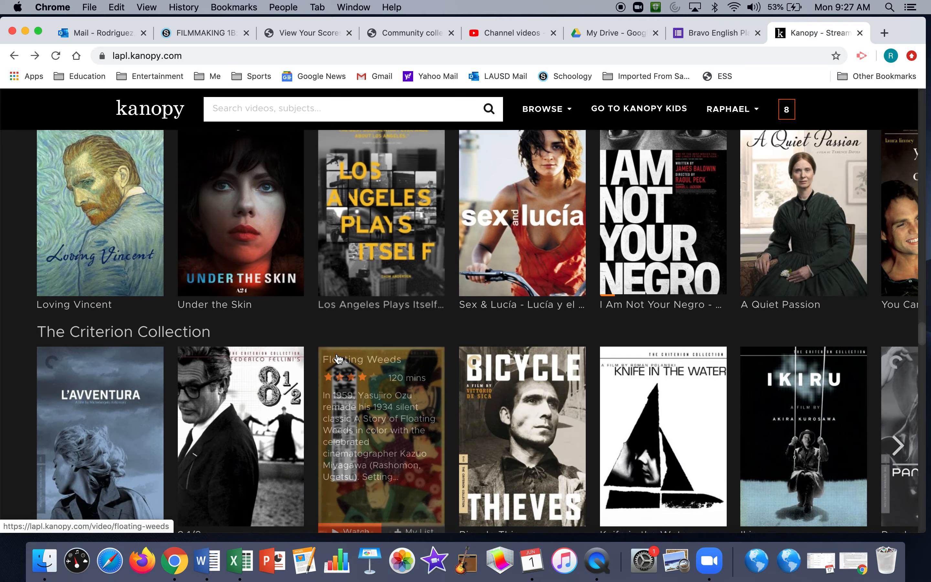
scroll(down, 3)
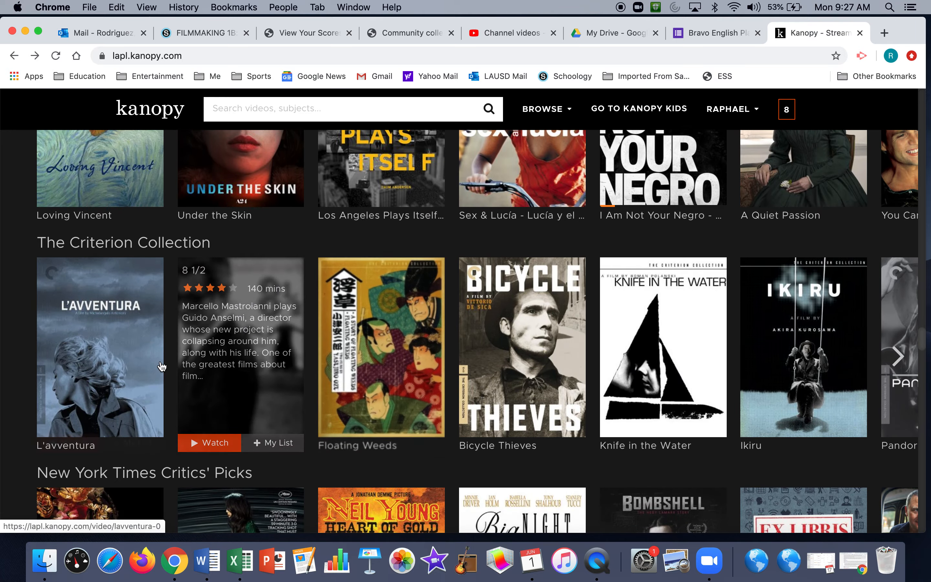
mouse_move(803, 348)
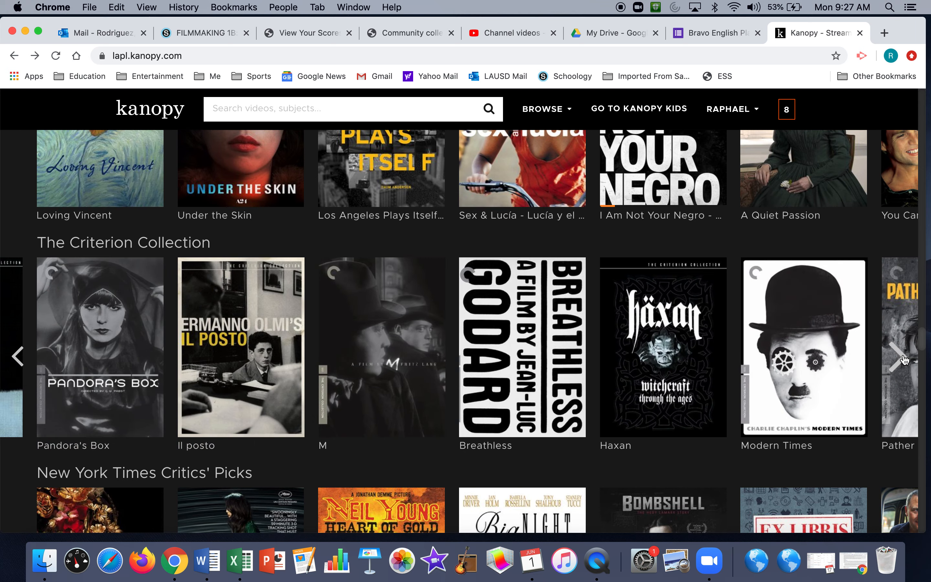
Advance The Criterion Collection row twice to see more titles
click(905, 356)
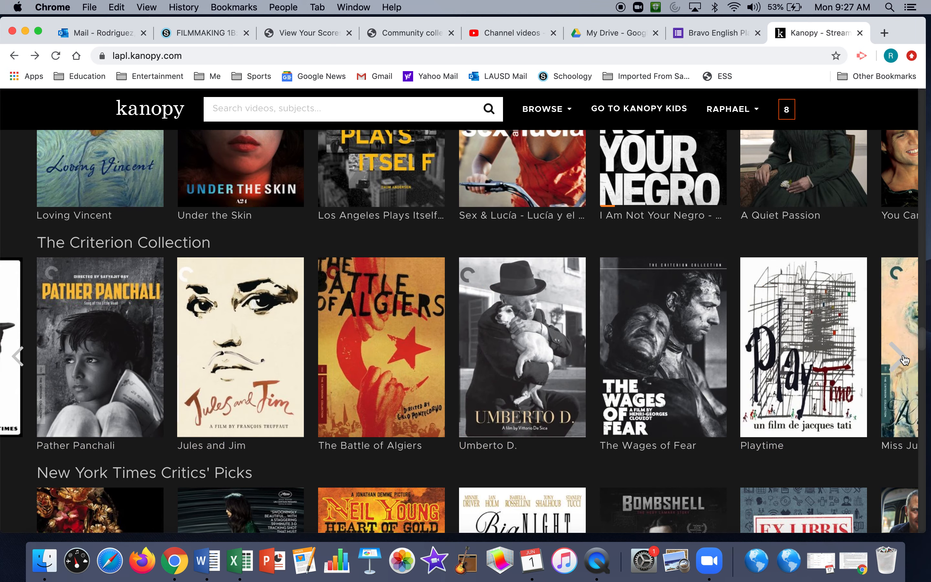
click(907, 358)
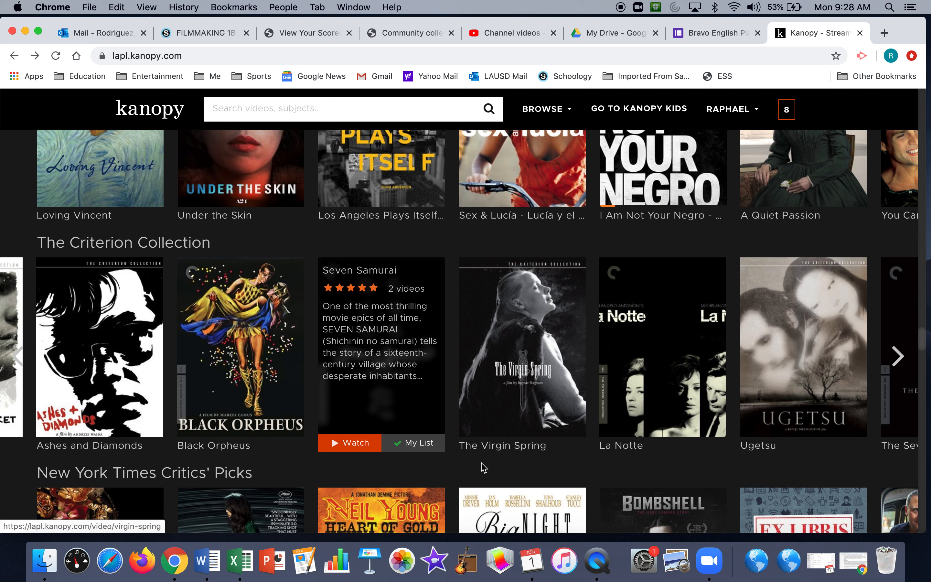
mouse_move(611, 482)
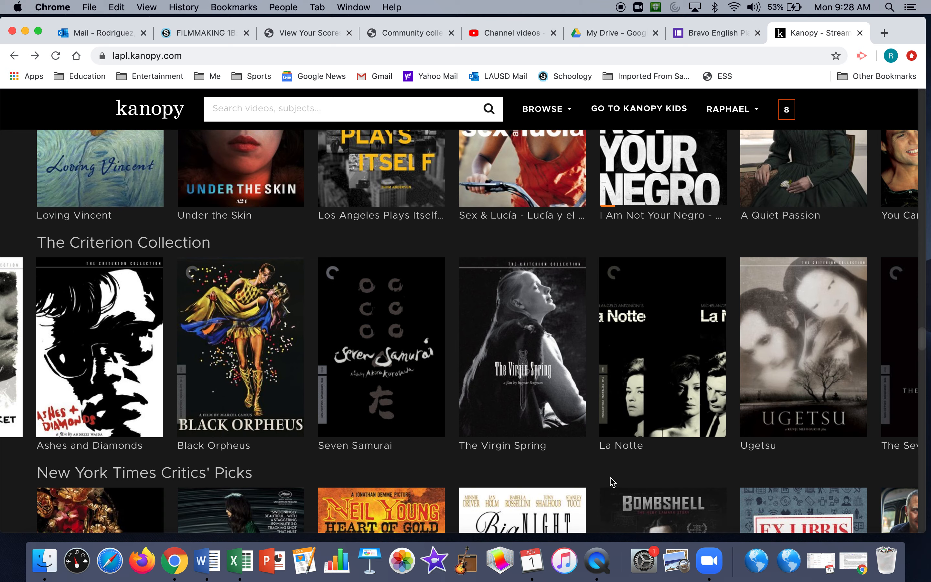
scroll(up, 3)
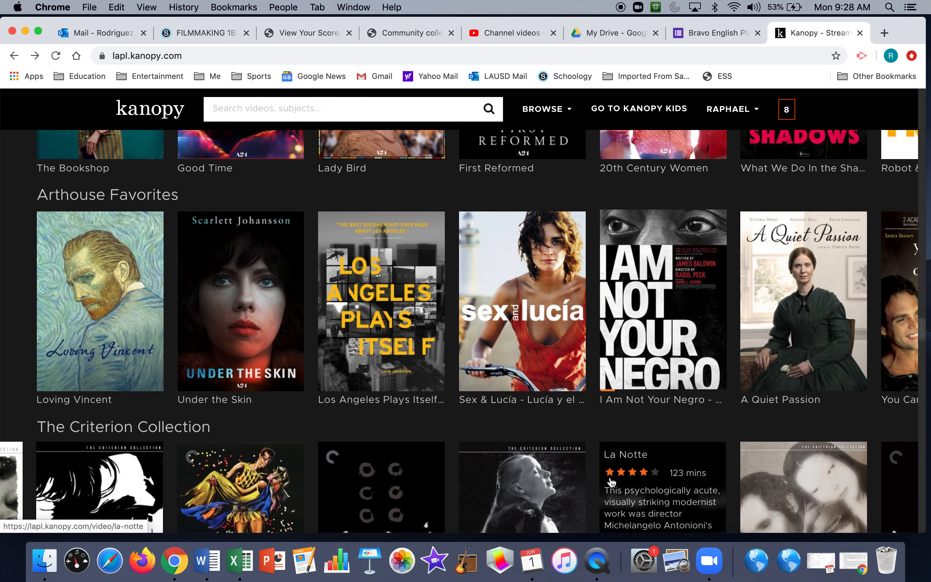
scroll(down, 3)
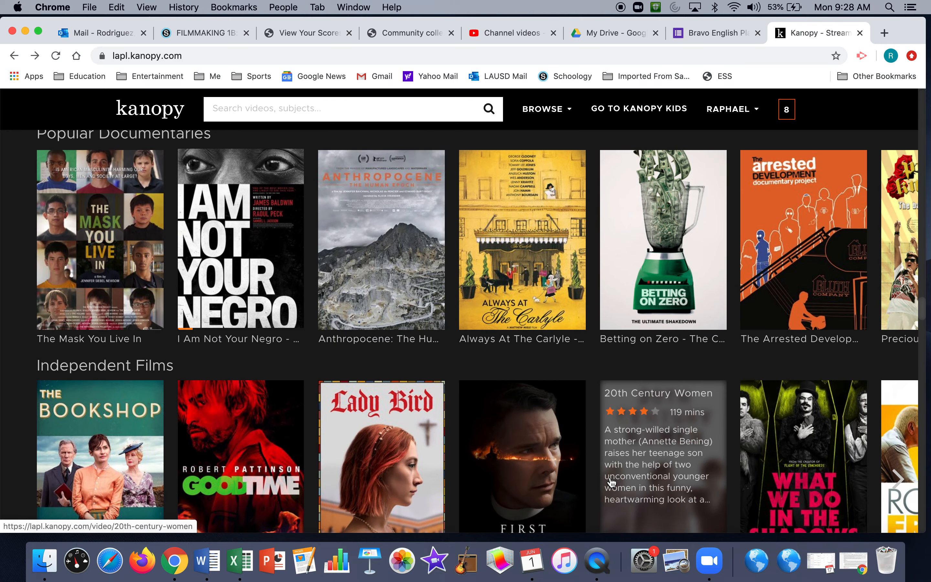
Return to the Schoology Filmmaking 1B course updates page
click(205, 33)
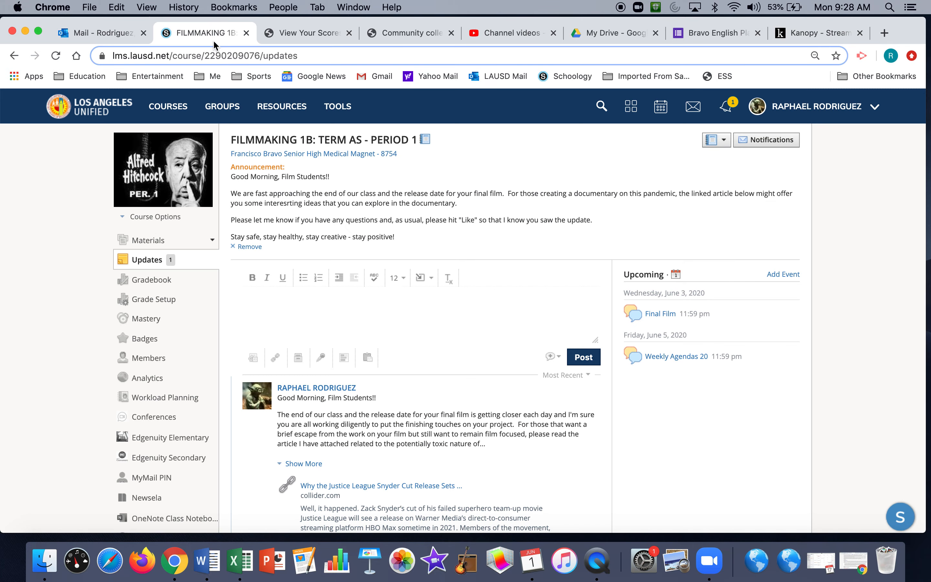
mouse_move(335, 200)
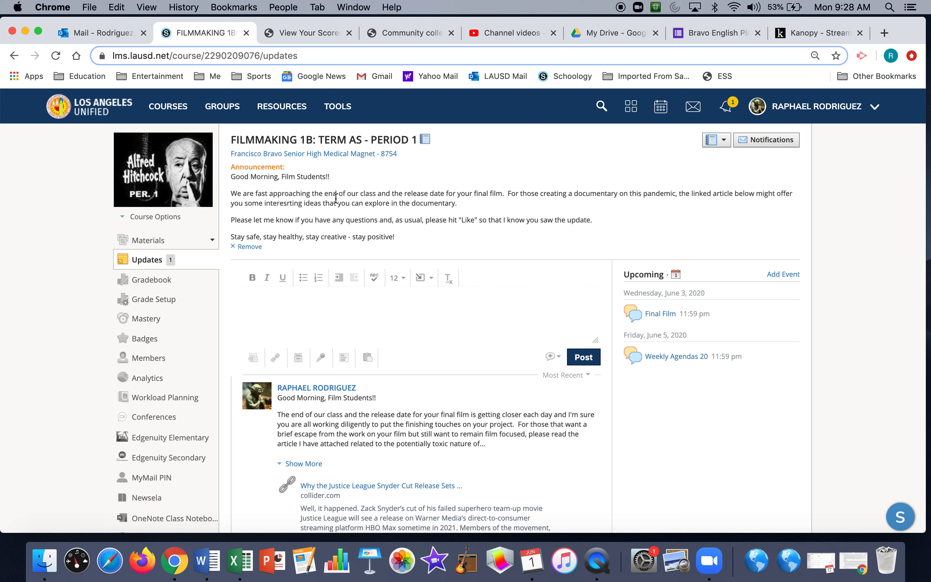